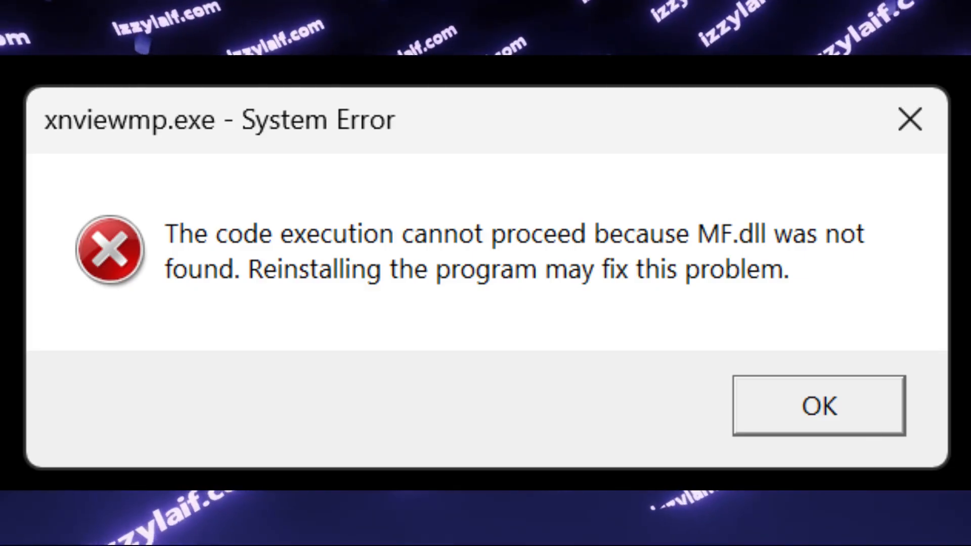
# Step: Dismiss the three xnviewmp.exe errors for missing MF.dll, ResampleDmo.DLL and MFPlat.DLL
pyautogui.click(818, 405)
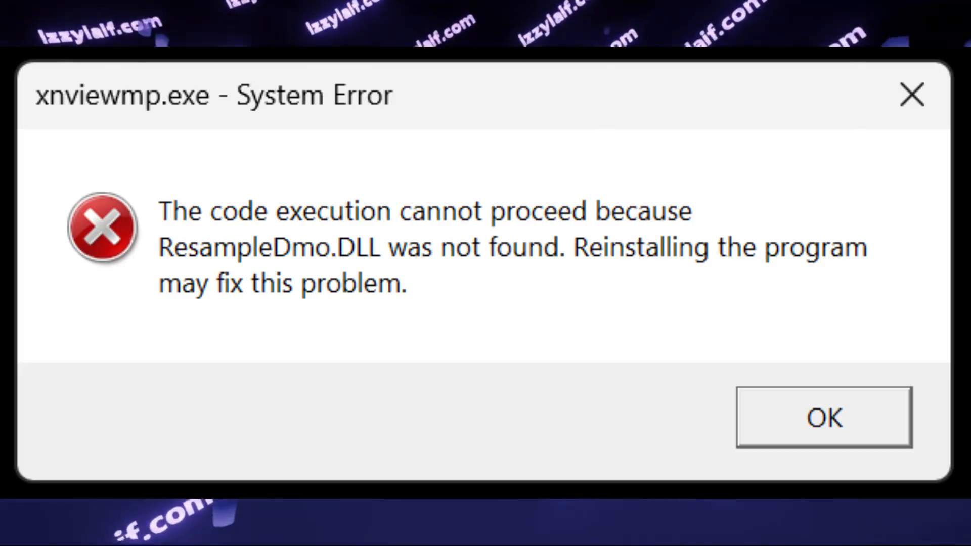
pyautogui.click(824, 416)
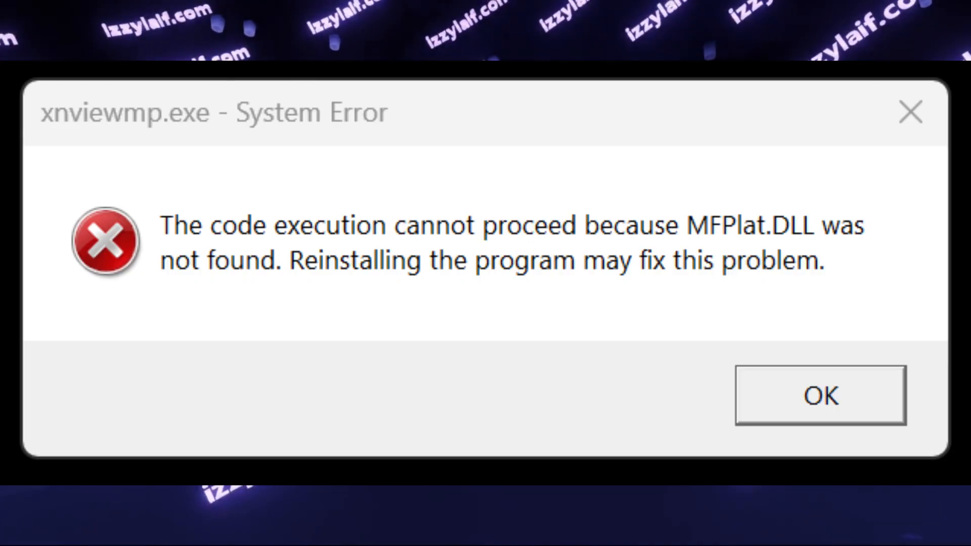
pyautogui.click(819, 395)
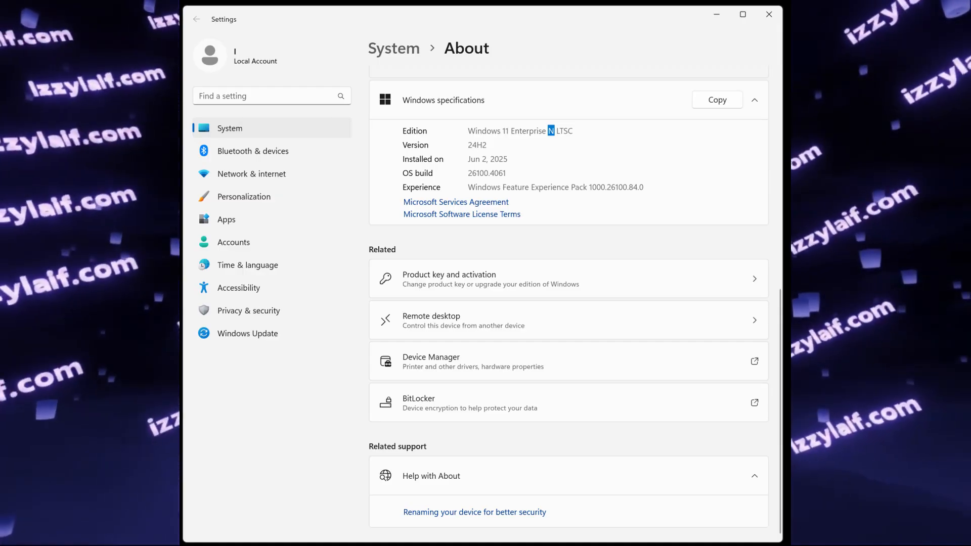
# Step: Search 'fea', go to Optional features, and start adding an optional feature
pyautogui.write('fea')
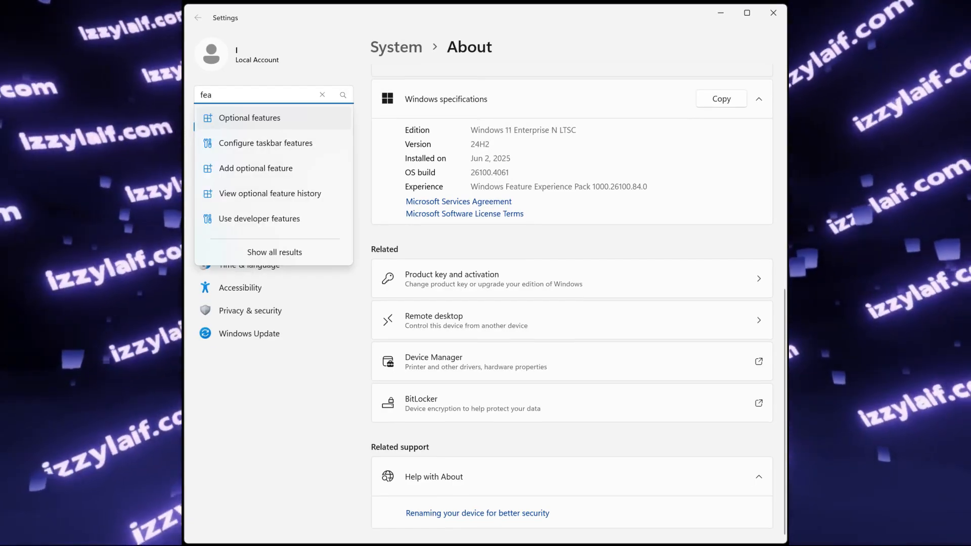
pyautogui.click(249, 118)
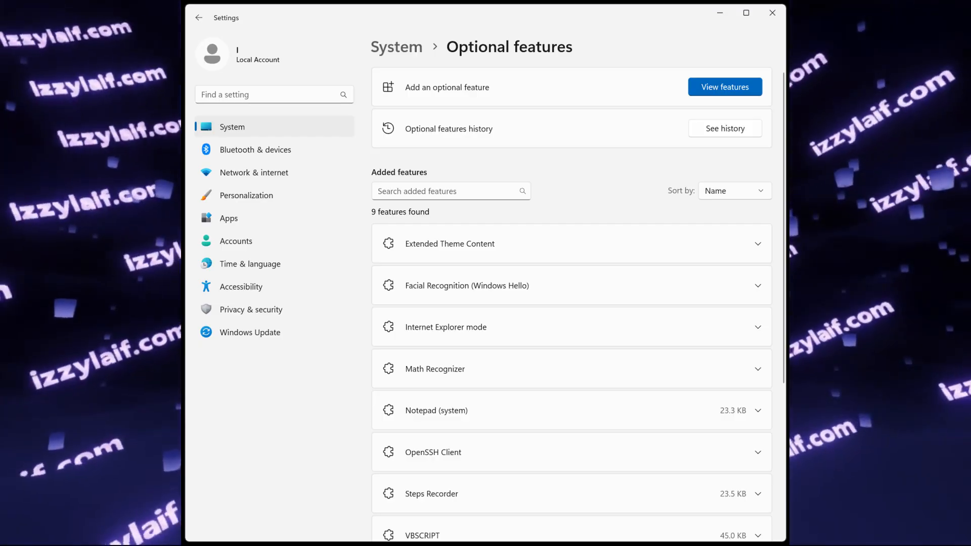
pyautogui.click(724, 87)
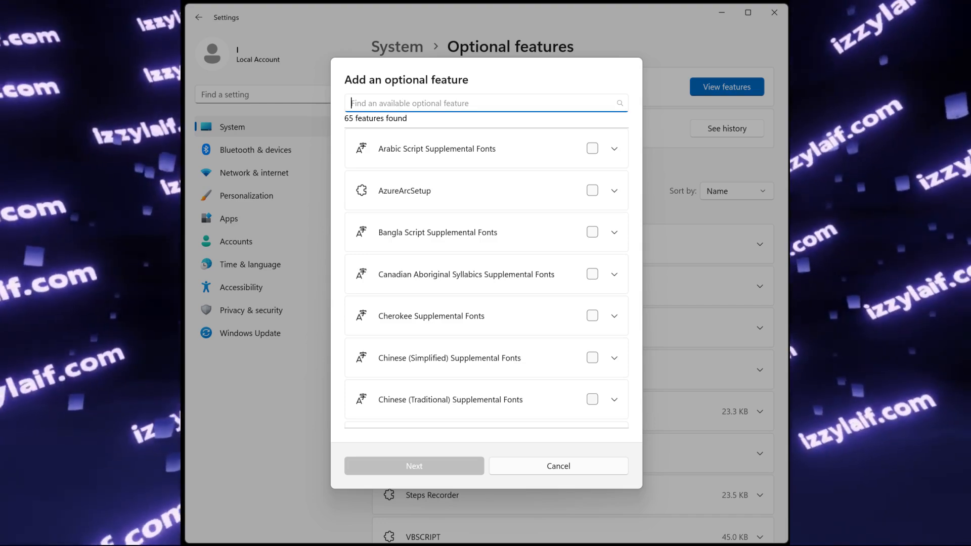
# Step: Search 'media', select Media Feature Pack, and submit it for adding
pyautogui.write('media')
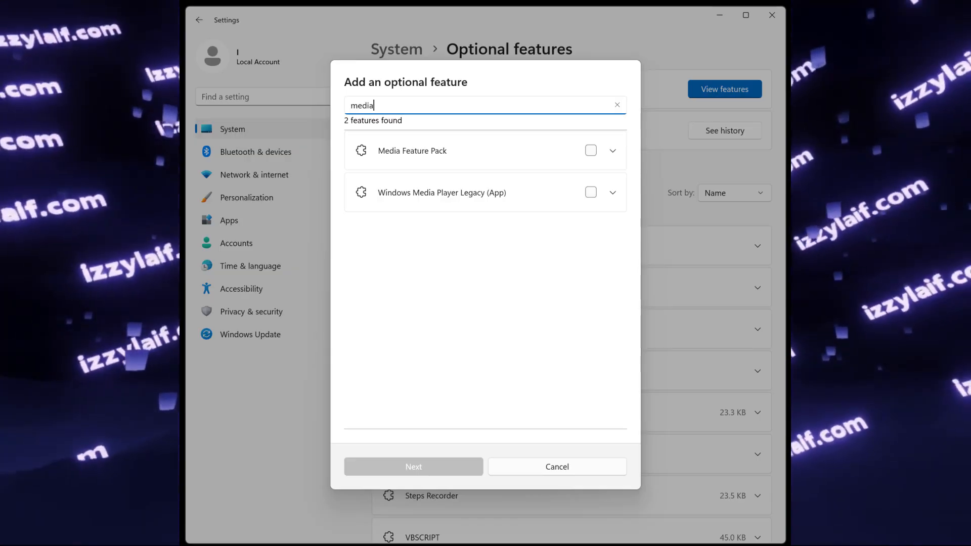
pyautogui.click(589, 149)
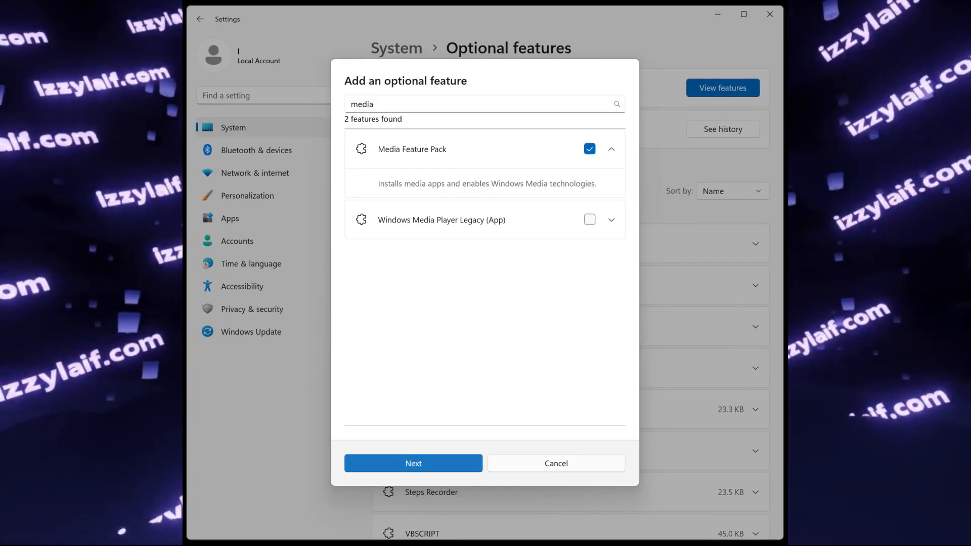
pyautogui.click(412, 463)
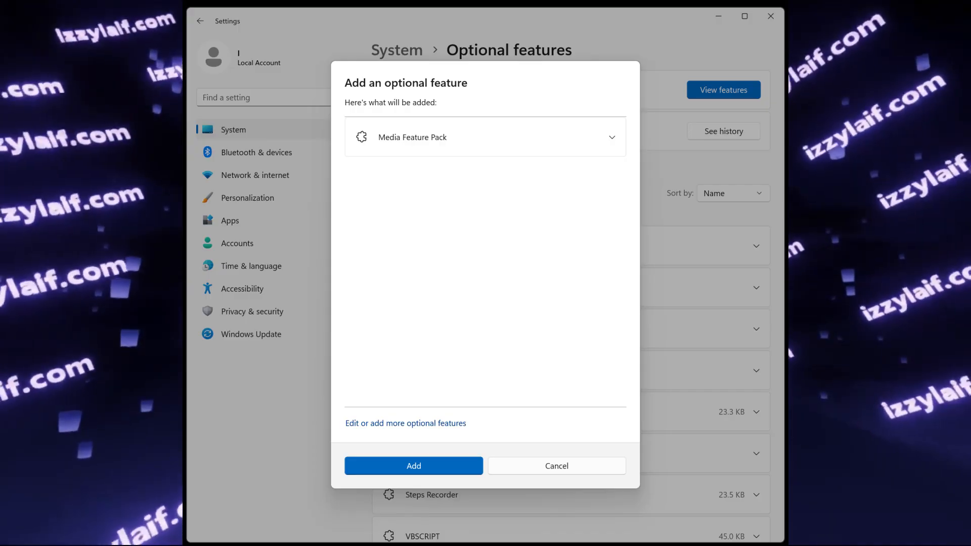
pyautogui.click(413, 466)
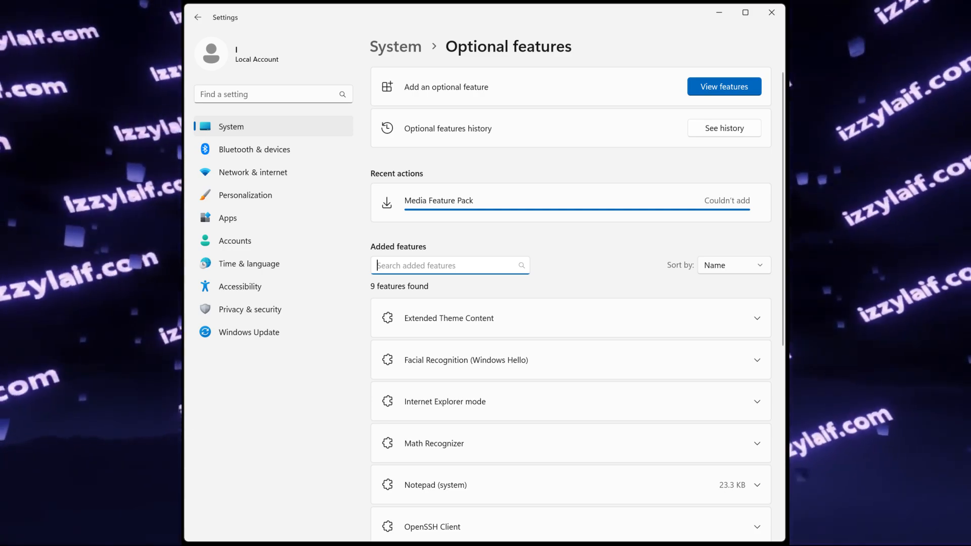
pyautogui.click(723, 128)
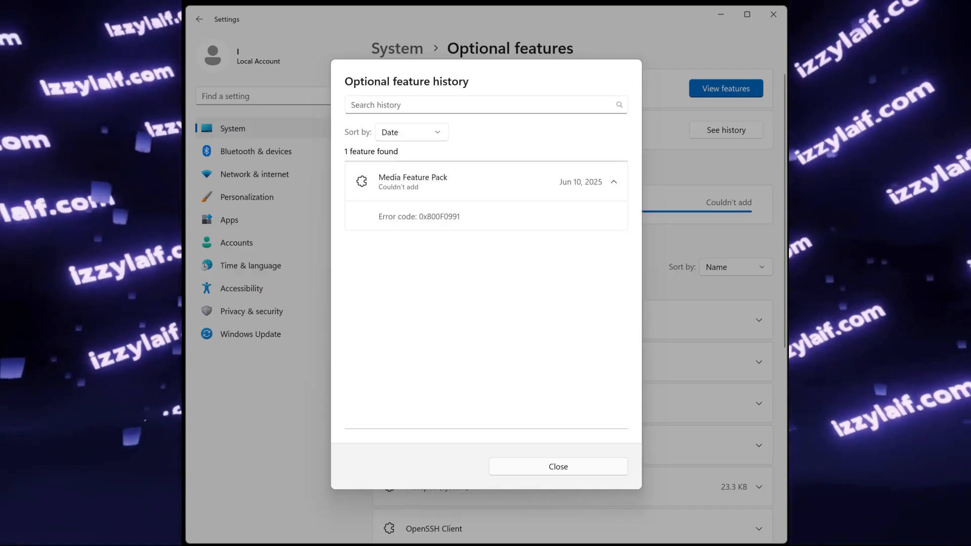
pyautogui.click(557, 467)
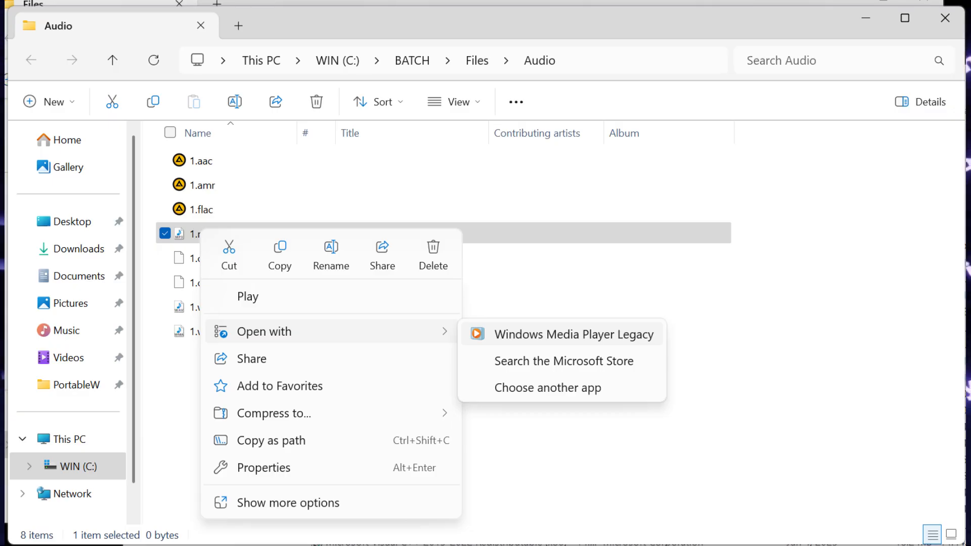
# Step: Open the audio file with Windows Media Player Legacy
pyautogui.click(548, 388)
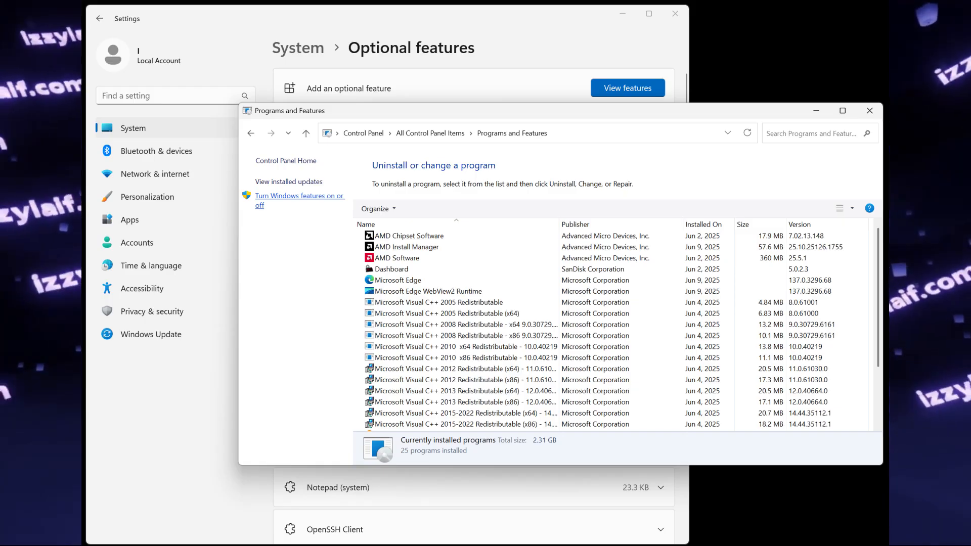
# Step: Open 'Turn Windows features on or off' from Programs and Features
pyautogui.click(300, 200)
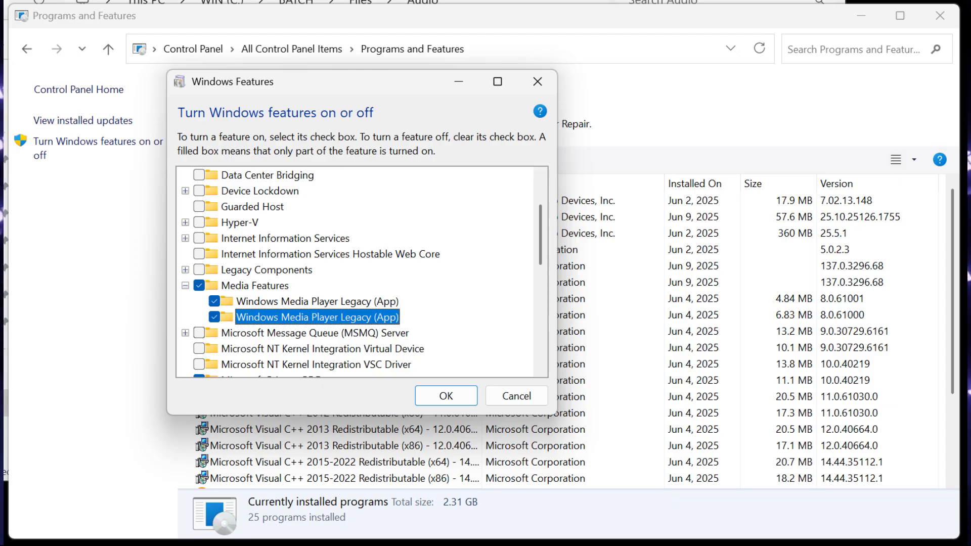
# Step: Untick Windows Media Player Legacy (App) under Media Features and confirm
pyautogui.click(445, 395)
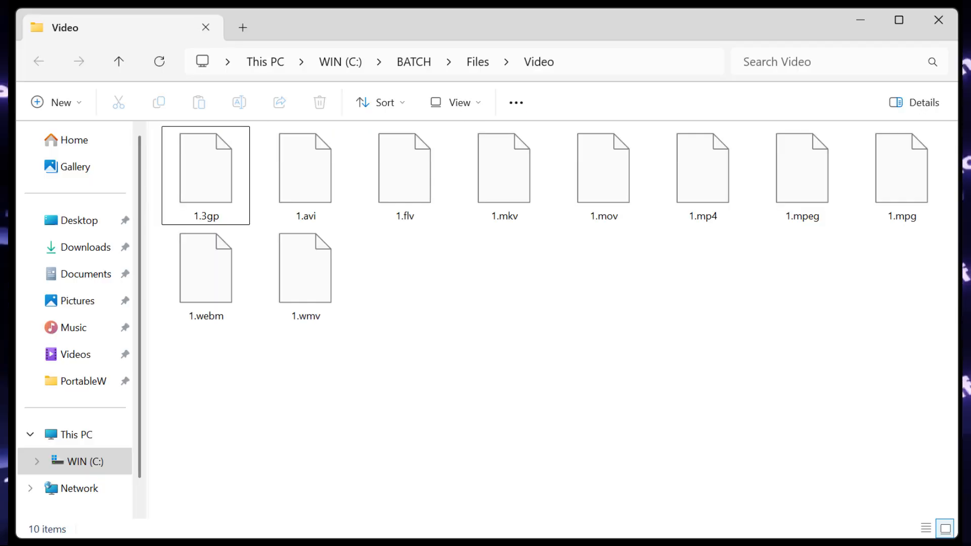
# Step: Open 1.3gp in the Video folder to bring up the 'Select an app' picker
pyautogui.doubleClick(205, 168)
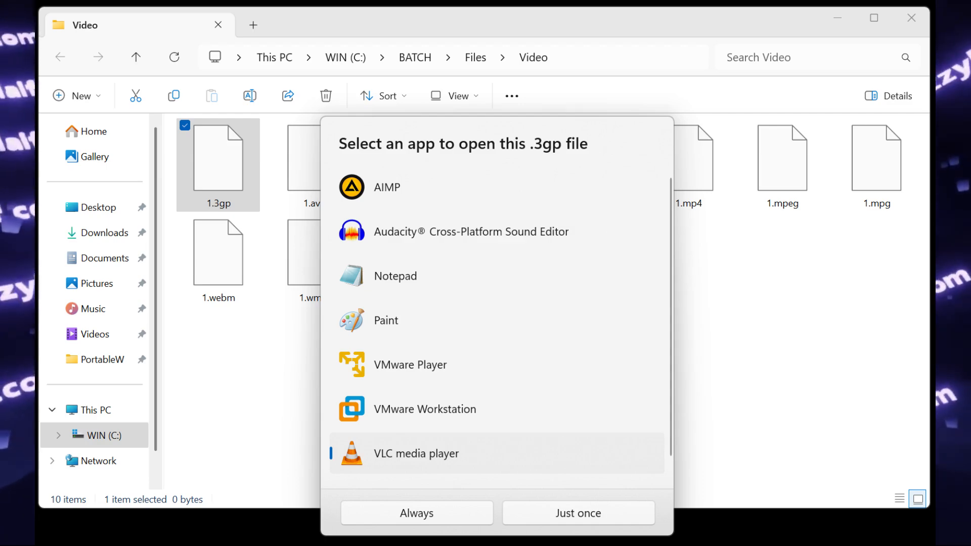